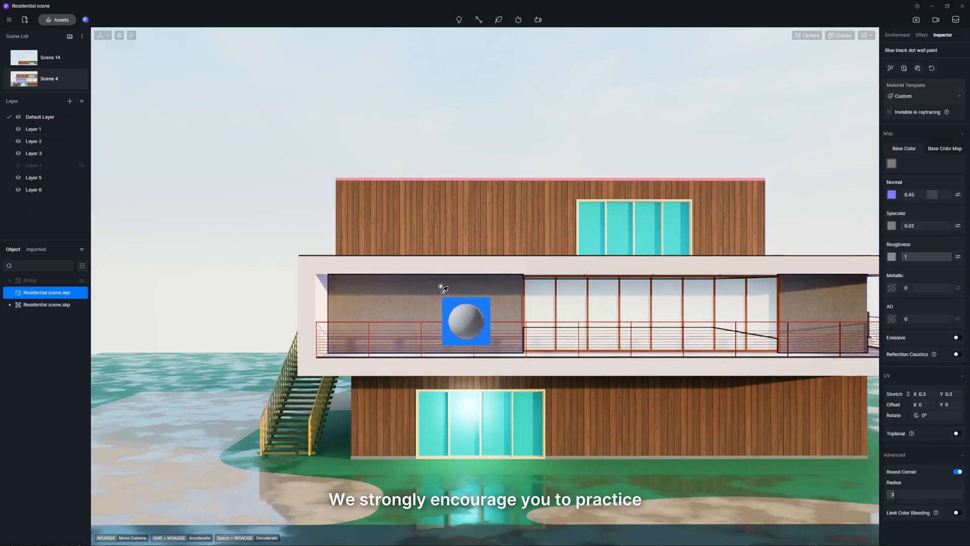
Close the residential scene and return to the launcher start screen with demo scenes.
left_click(891, 162)
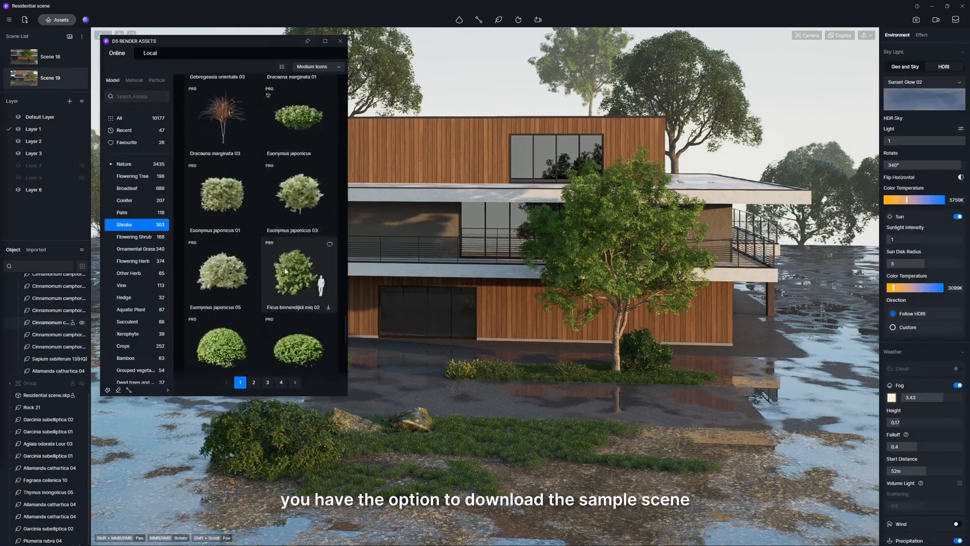
left_click(339, 42)
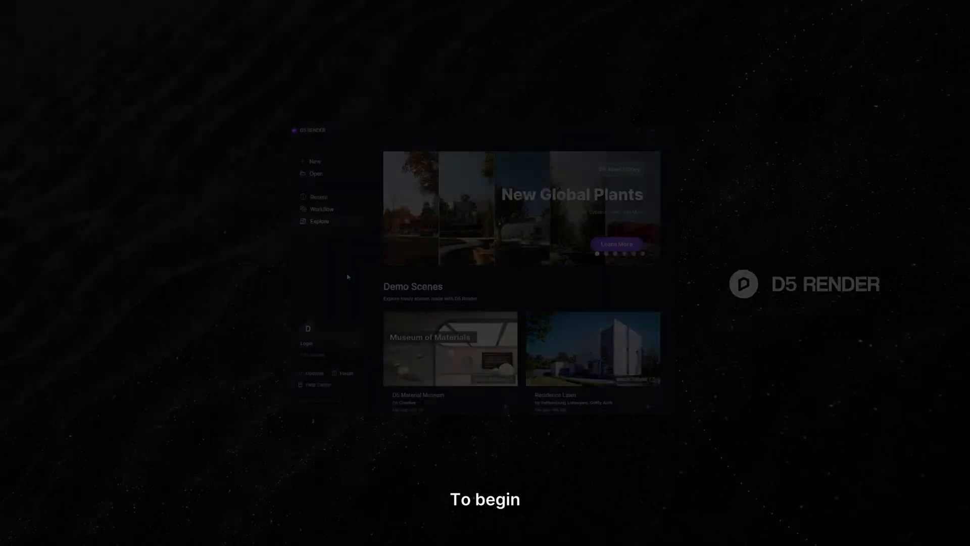
Show the downloadable D5 Sync plugins for SketchUp, 3ds Max, Revit and Rhino.
left_click(322, 208)
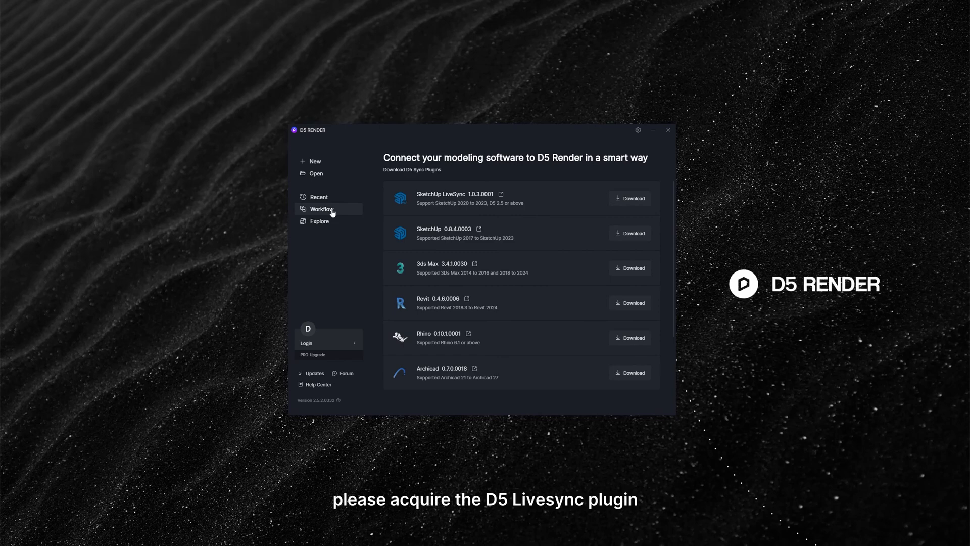
mouse_move(477, 180)
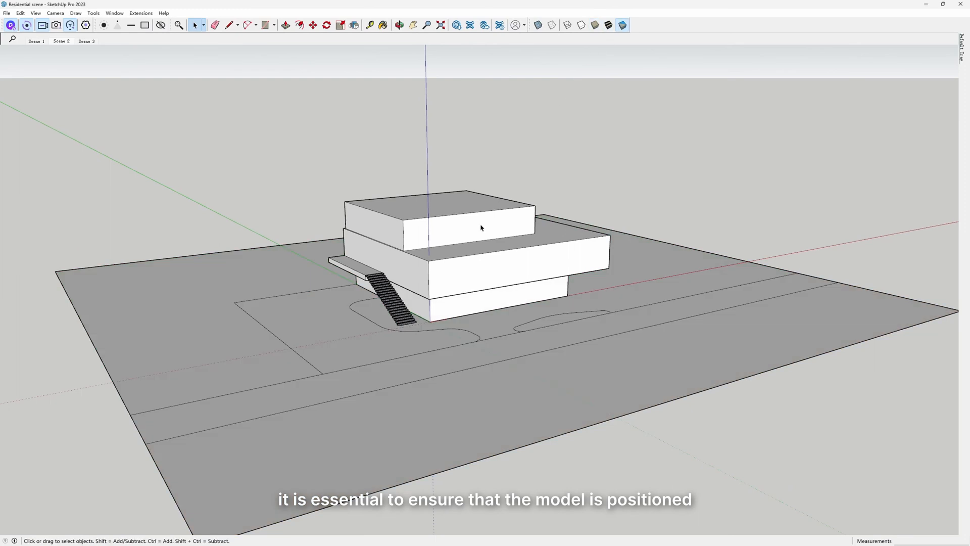
Switch the house model to Perspective camera and frame it near the axes origin.
right_click(399, 316)
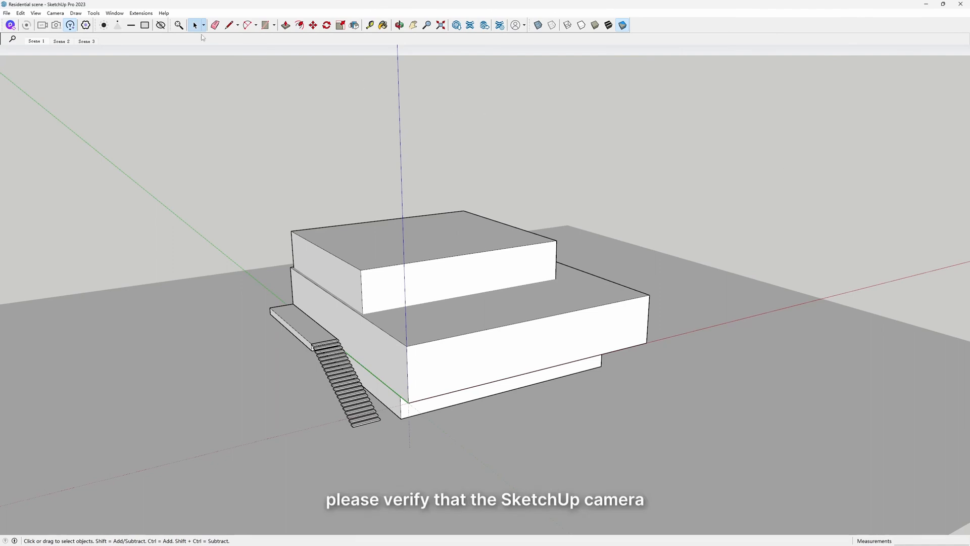
left_click(55, 13)
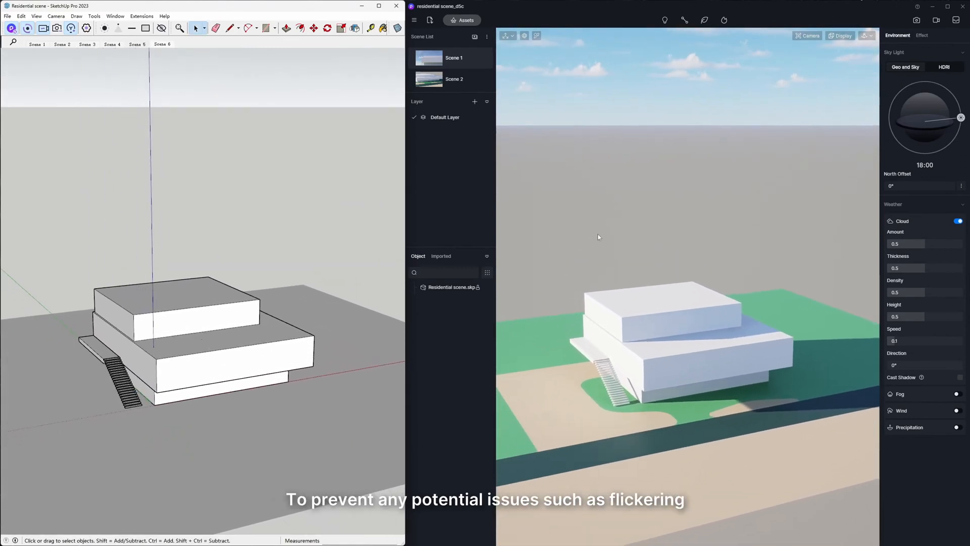
Select Residential scene.skp in D5 so the synced house shows its transform values.
left_click(450, 287)
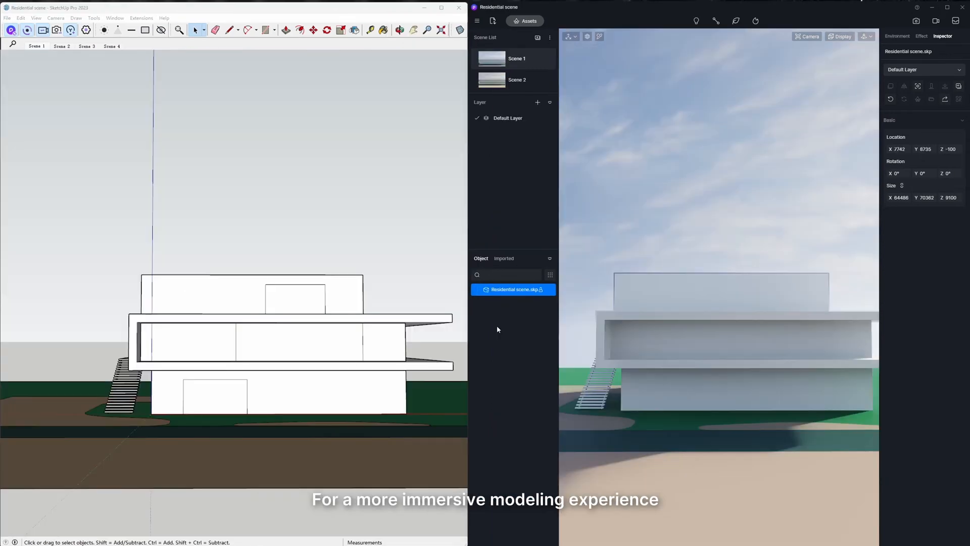
mouse_move(475, 302)
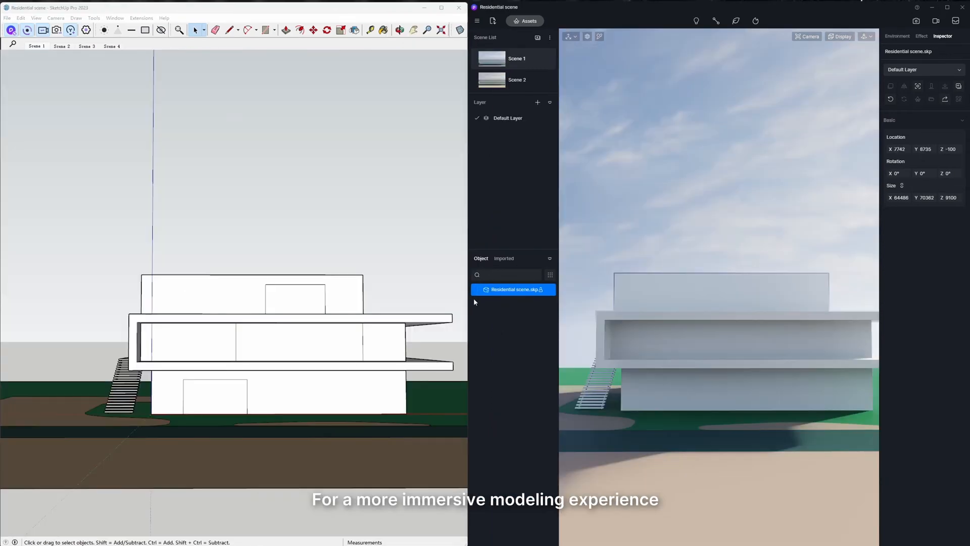
key("F9")
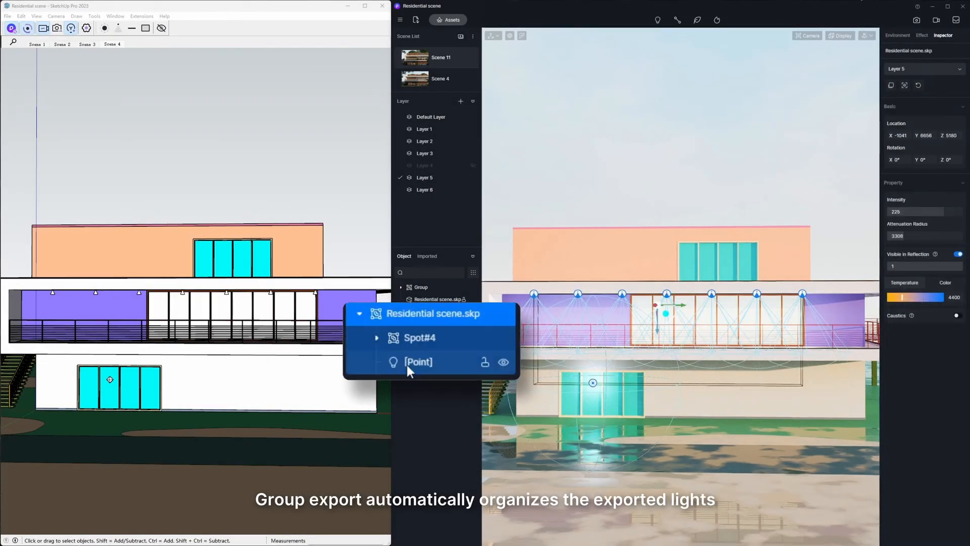
Select the exported Spot#4 light group in D5 and adjust its lights in the Inspector.
left_click(419, 362)
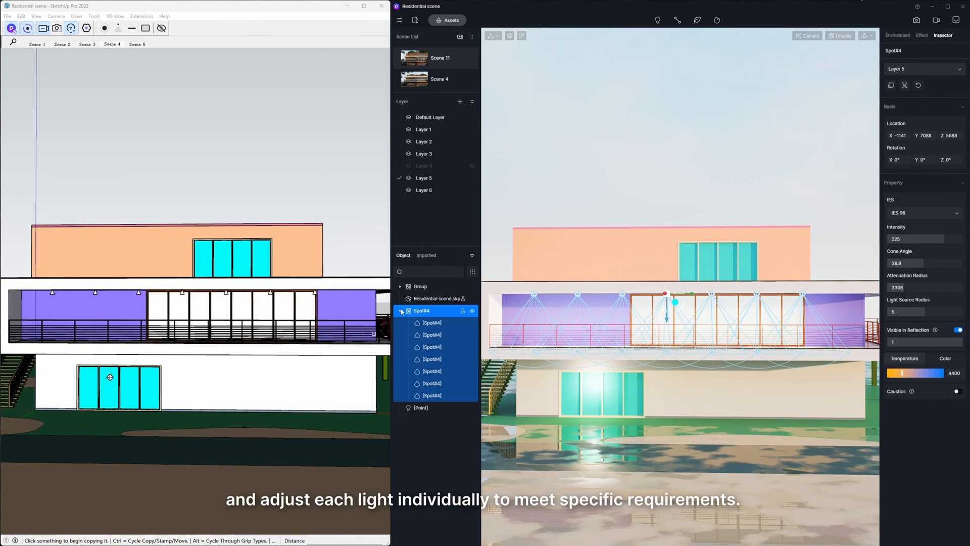
left_click(898, 35)
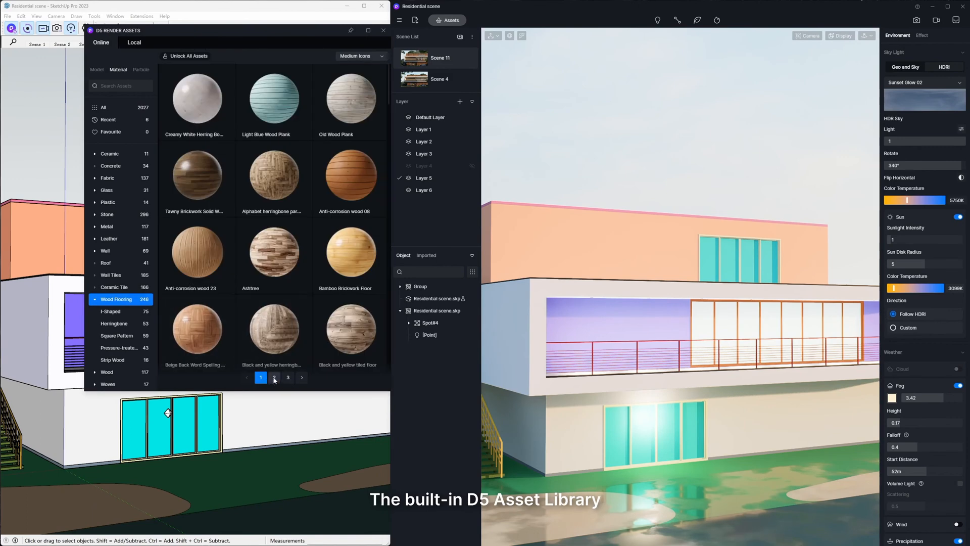
Clad the top storey in Tile floor 7 wood with Stretch texture mapping.
left_click(273, 377)
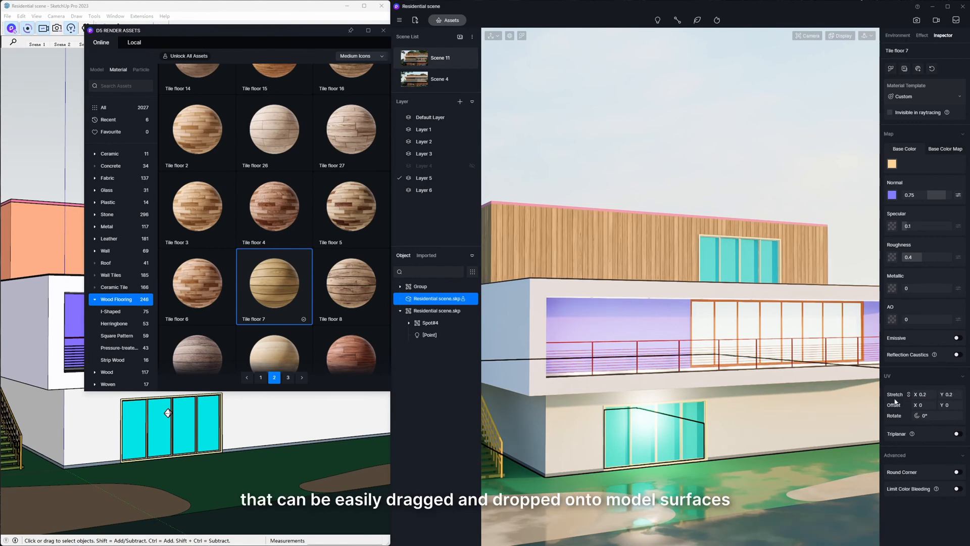
left_click(892, 164)
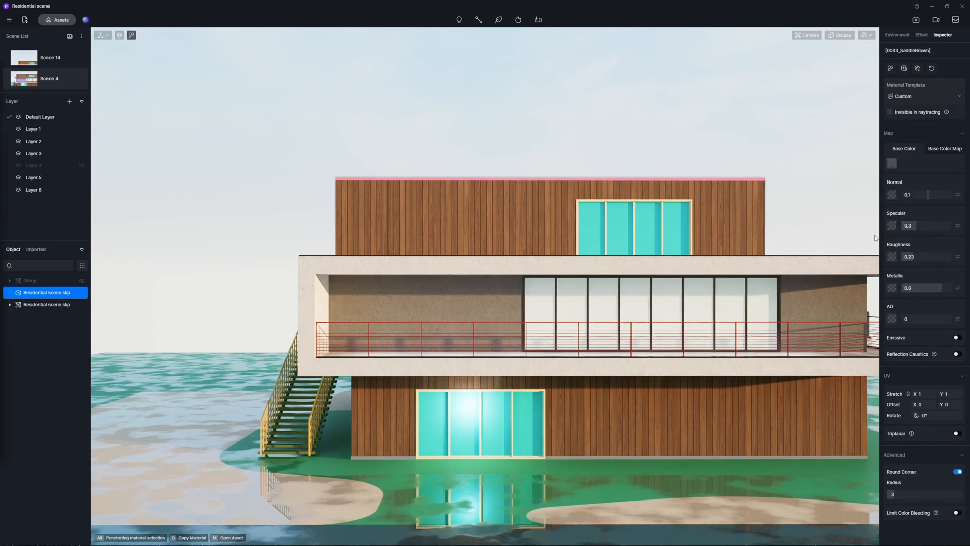
left_click(897, 35)
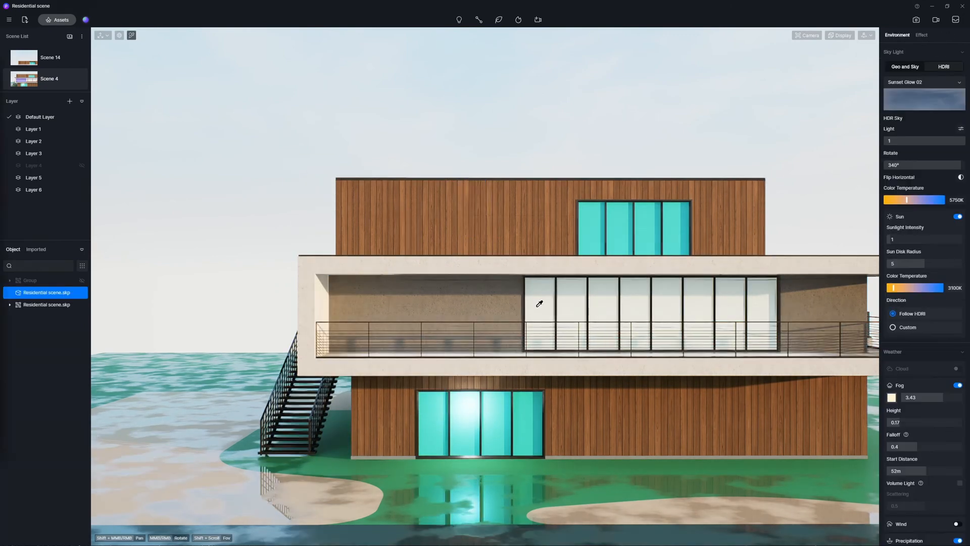
Desaturate the balcony glazing Base Color to a darker grey tint.
left_click(540, 301)
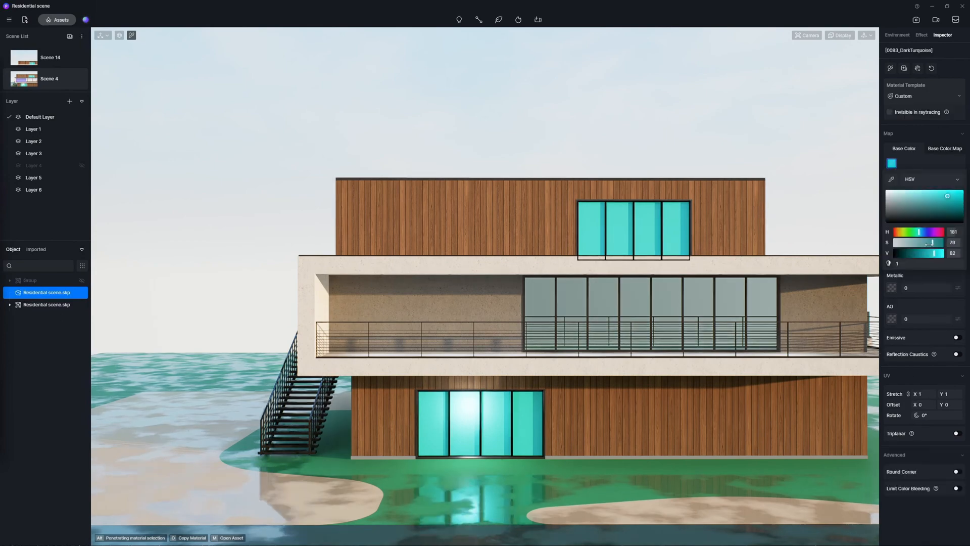
left_click(897, 34)
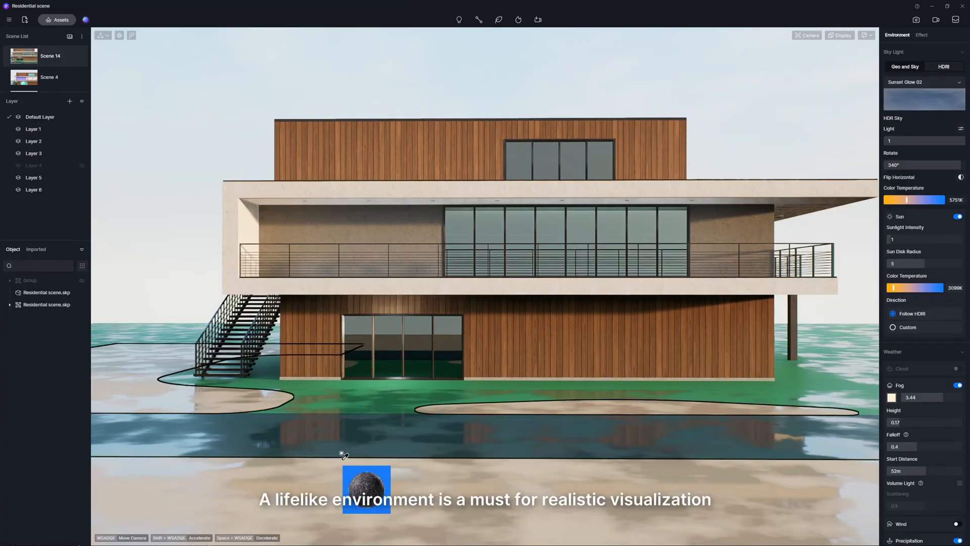
Apply puddled ground material and place trees and a shrub cluster around the house.
left_click(56, 19)
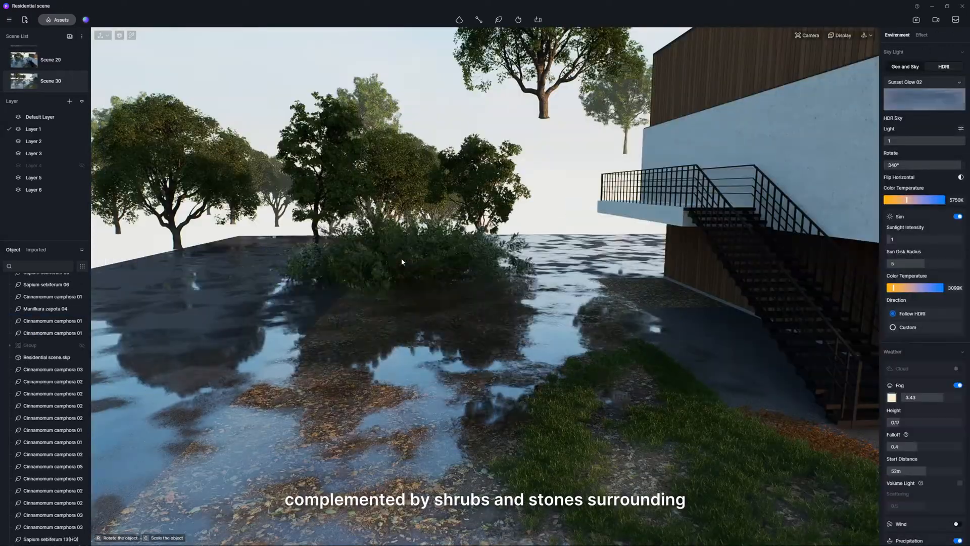
left_click(45, 60)
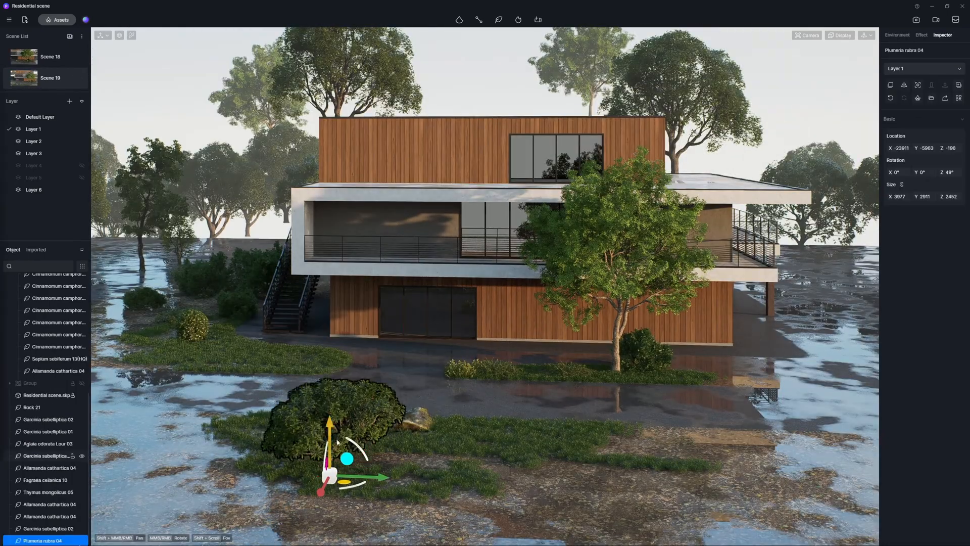
Draw a Vegetation Path beside the site with 6 trees and set their size.
left_click(56, 19)
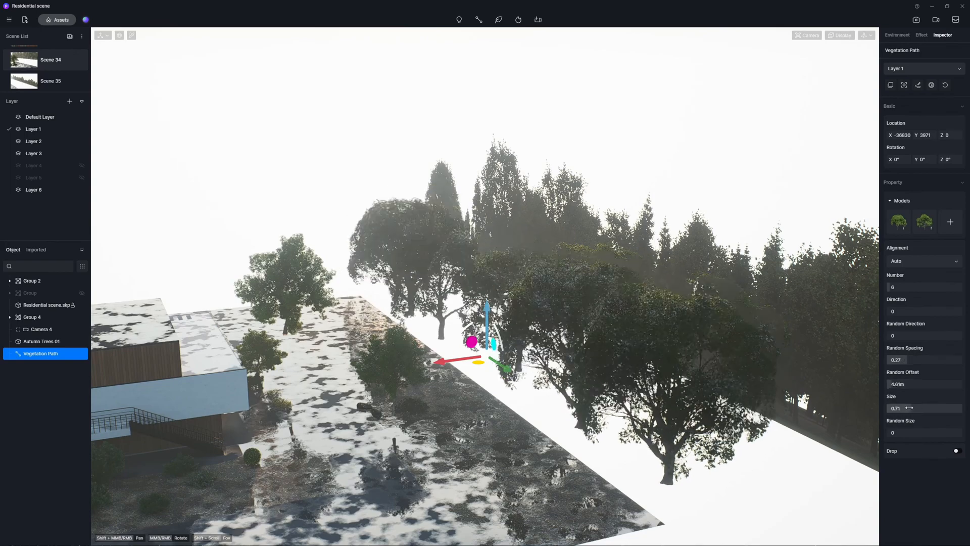
left_click(42, 341)
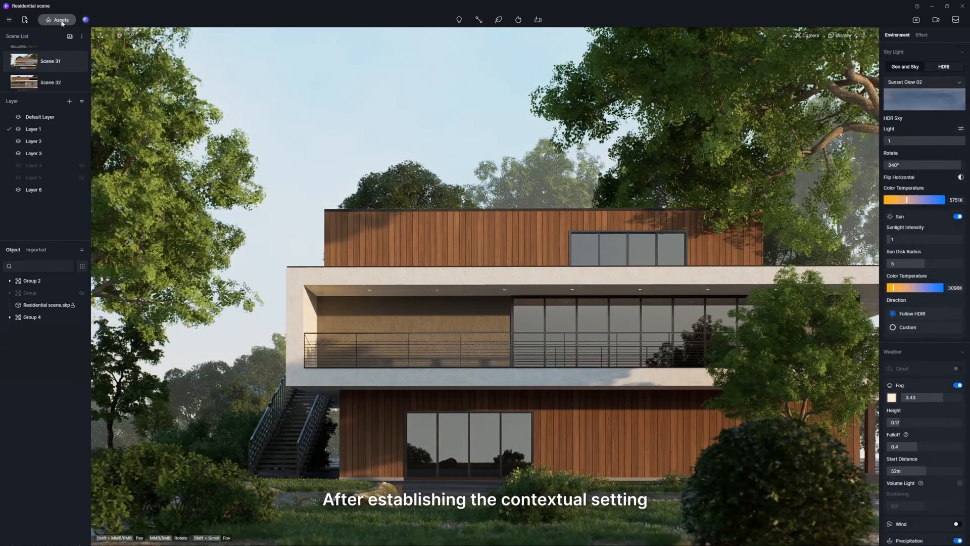
Place Wall dirt 09 decals on the facade and Residential Interior models behind the glazing.
left_click(465, 451)
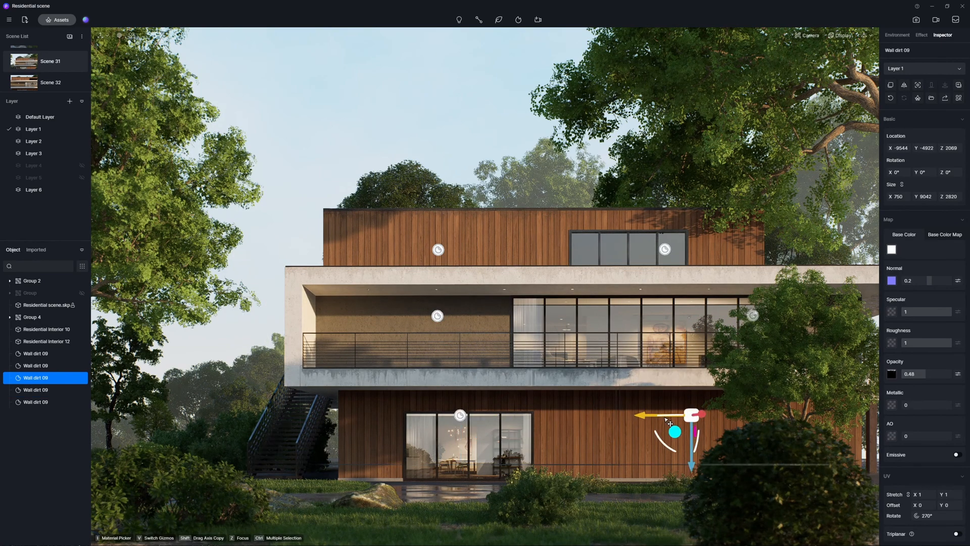
left_click(35, 390)
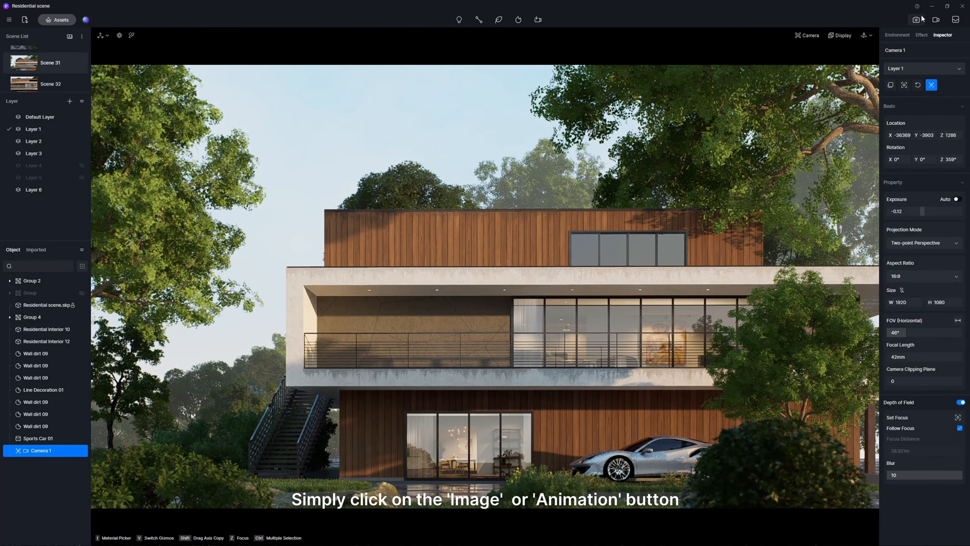
Set still image output to the 2k preset and switch to the animation clip timeline.
left_click(917, 19)
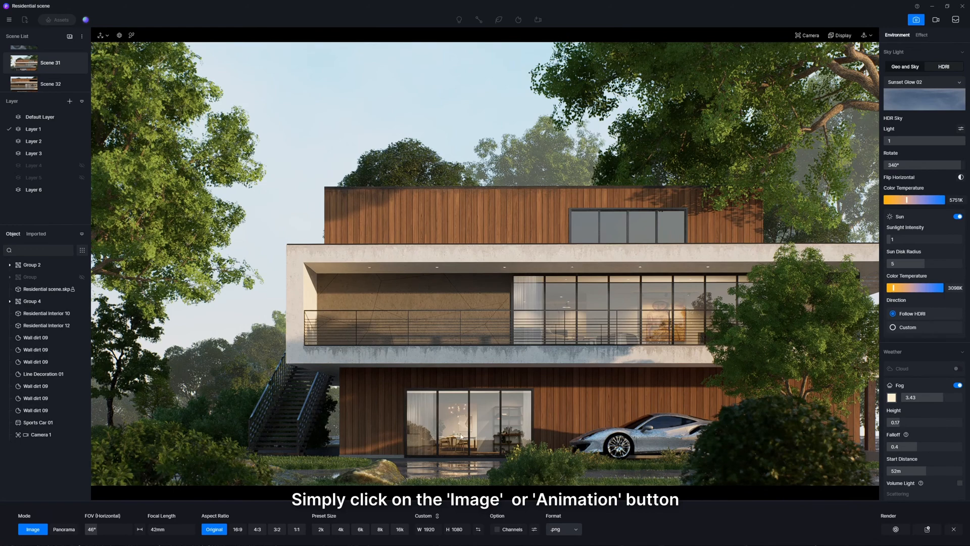
left_click(322, 529)
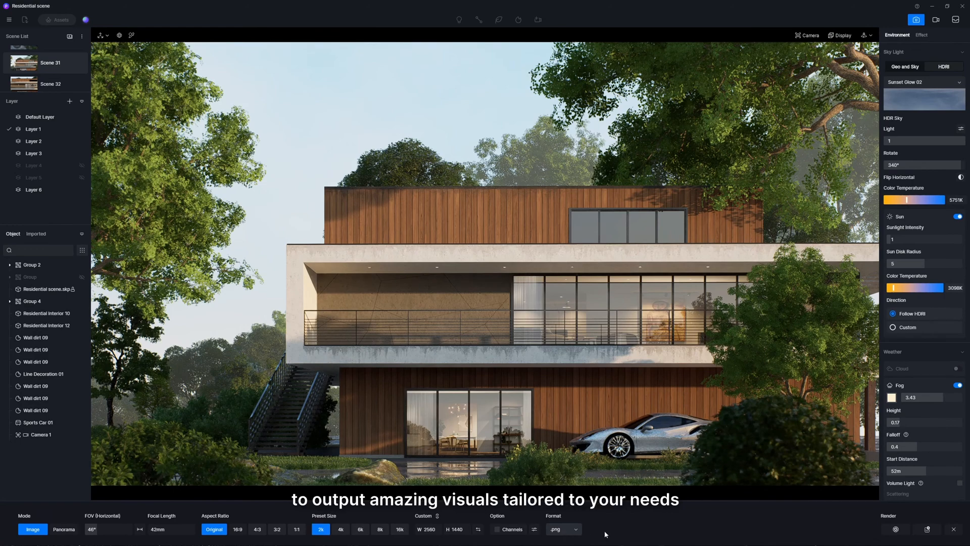
left_click(935, 19)
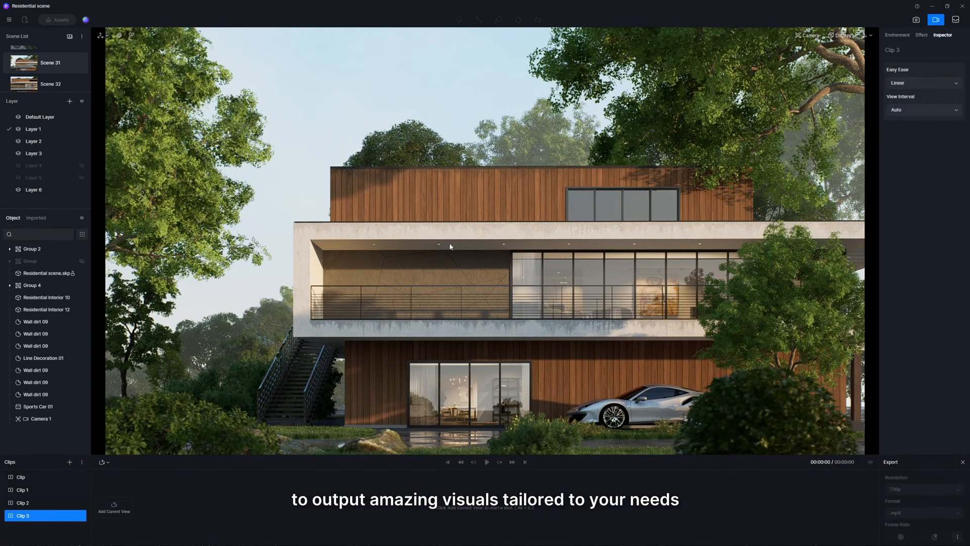